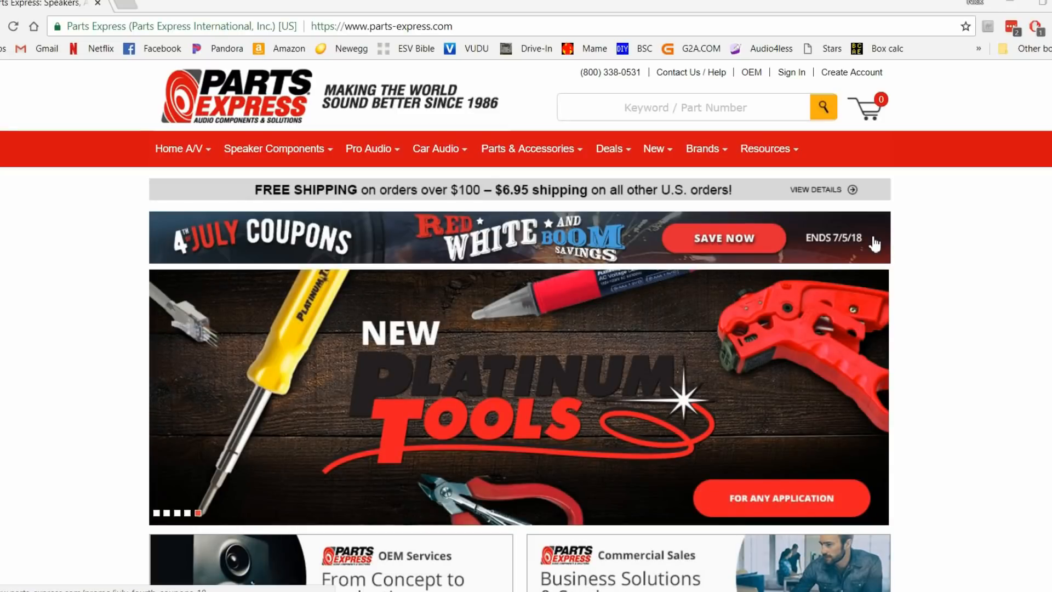
# Step: Search the Parts Express catalogue for 'mk402' to reach the MK402 product page
pyautogui.click(684, 107)
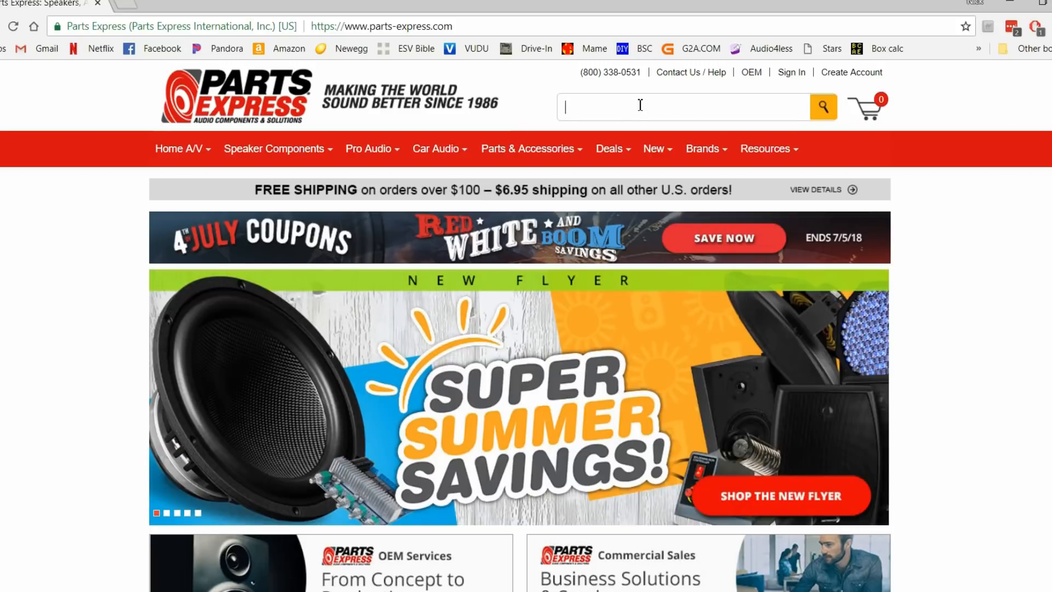
pyautogui.write('mk402')
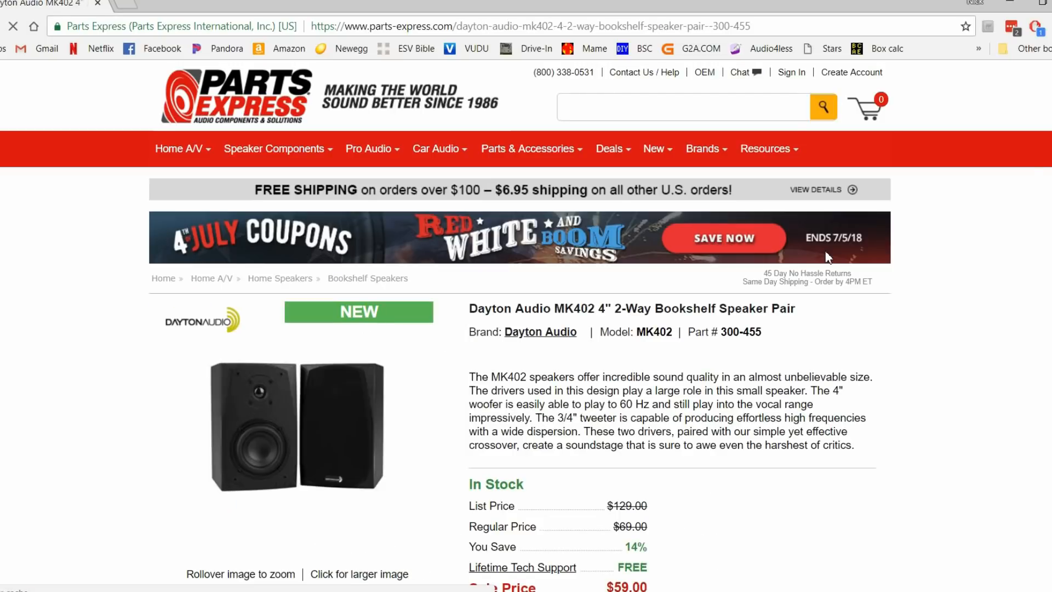
# Step: Scroll to the MK402 specifications and highlight the 'Port tuning: 50 Hz' line
pyautogui.scroll(-3)
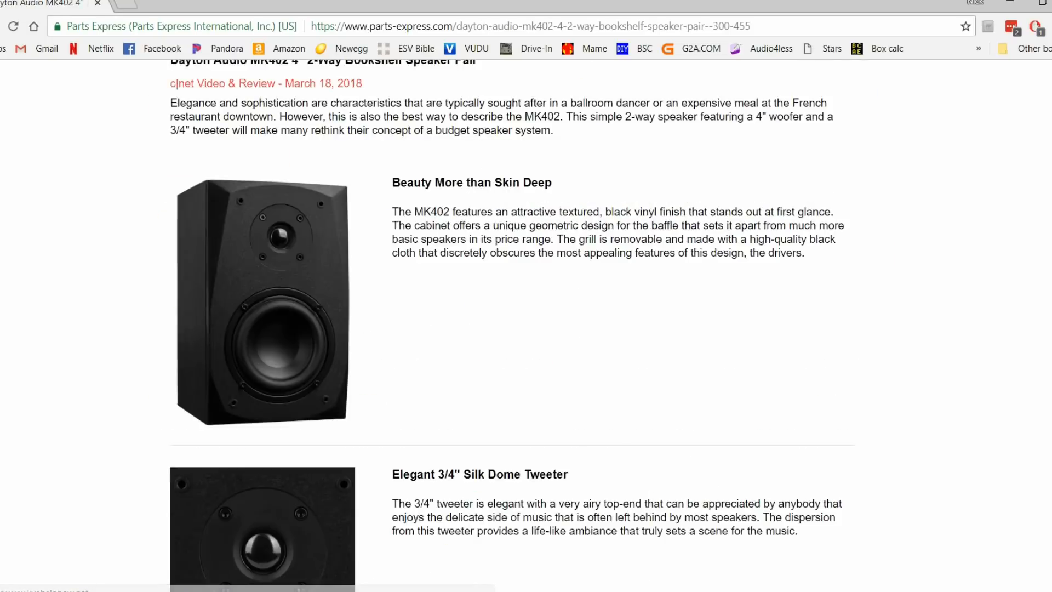
pyautogui.scroll(-3)
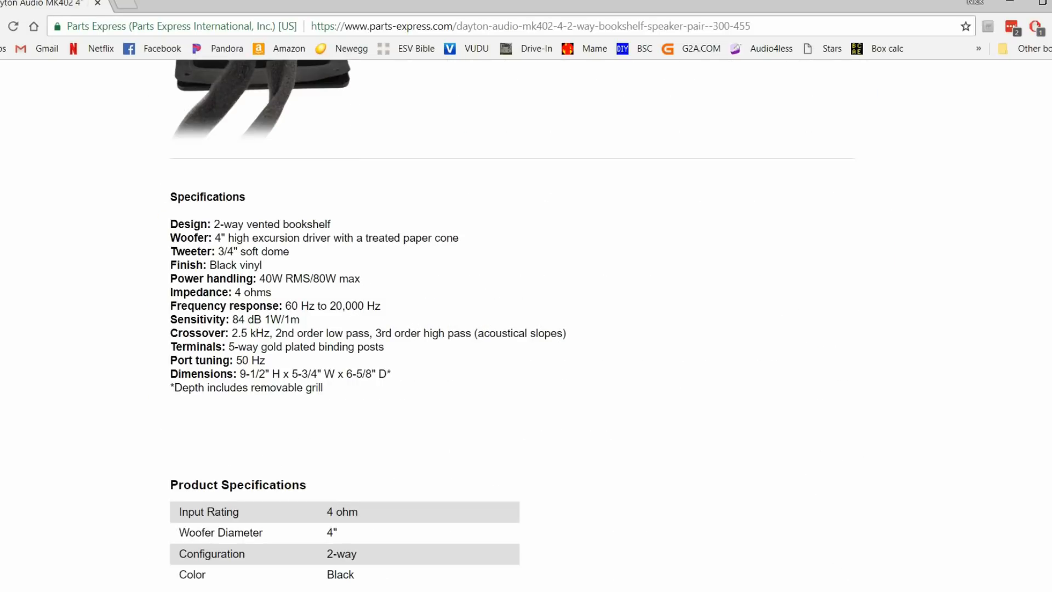
pyautogui.scroll(-3)
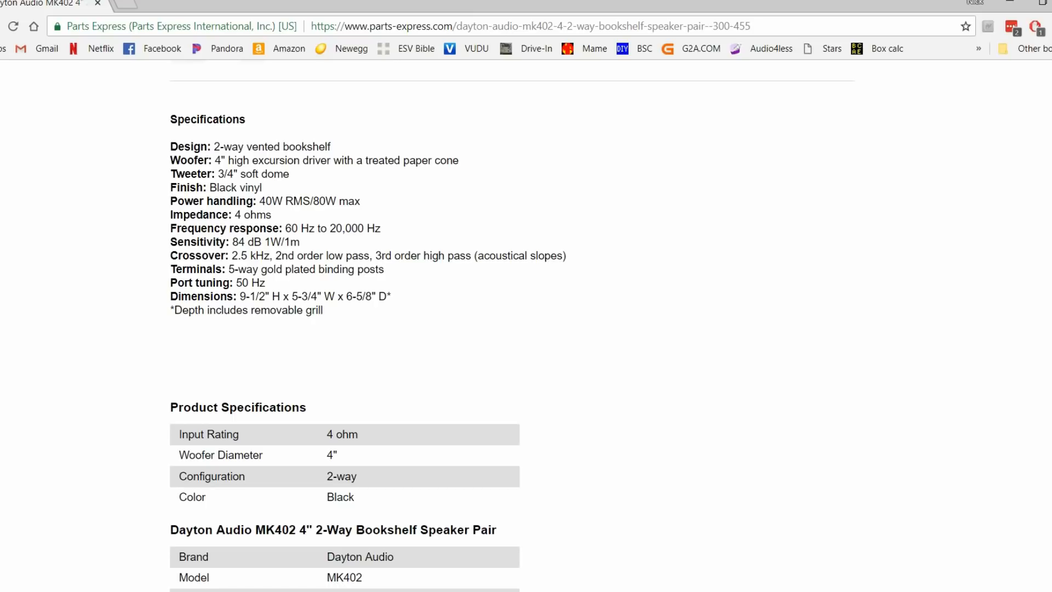
pyautogui.doubleClick(250, 283)
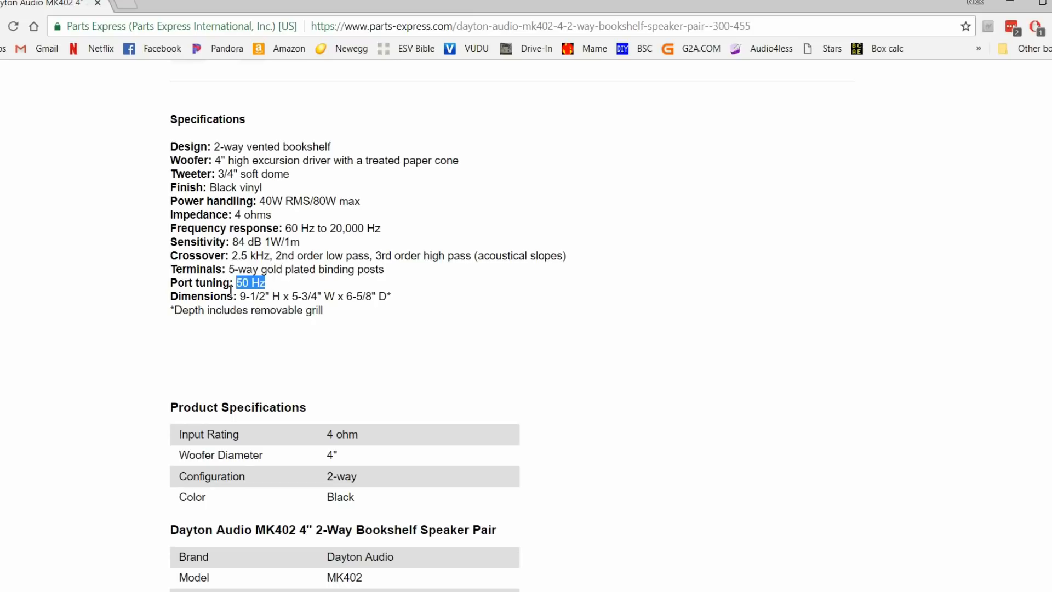
pyautogui.moveTo(252, 283); pyautogui.dragTo(170, 283)
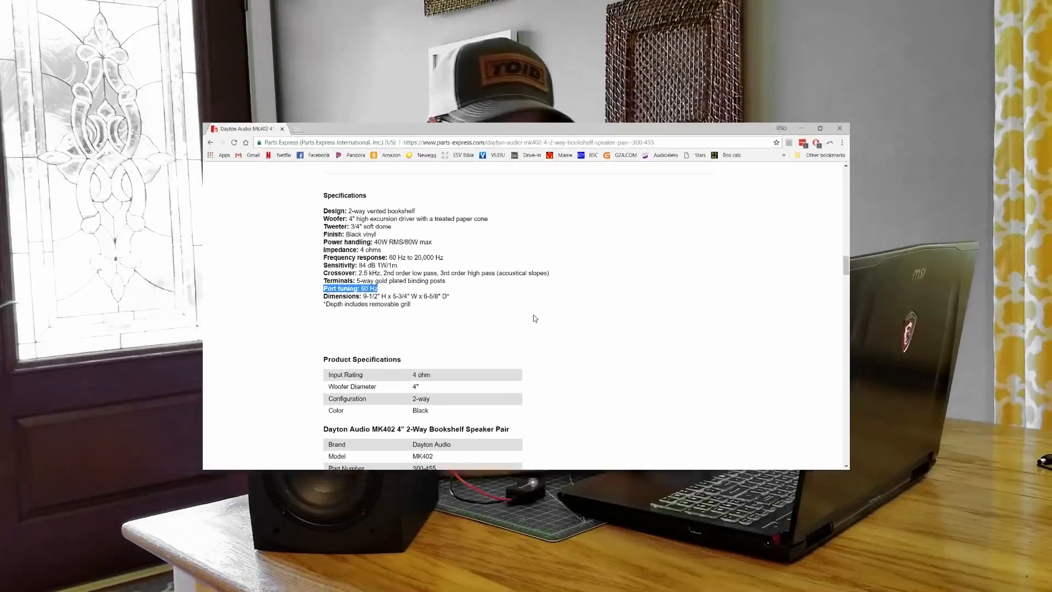
pyautogui.click(819, 128)
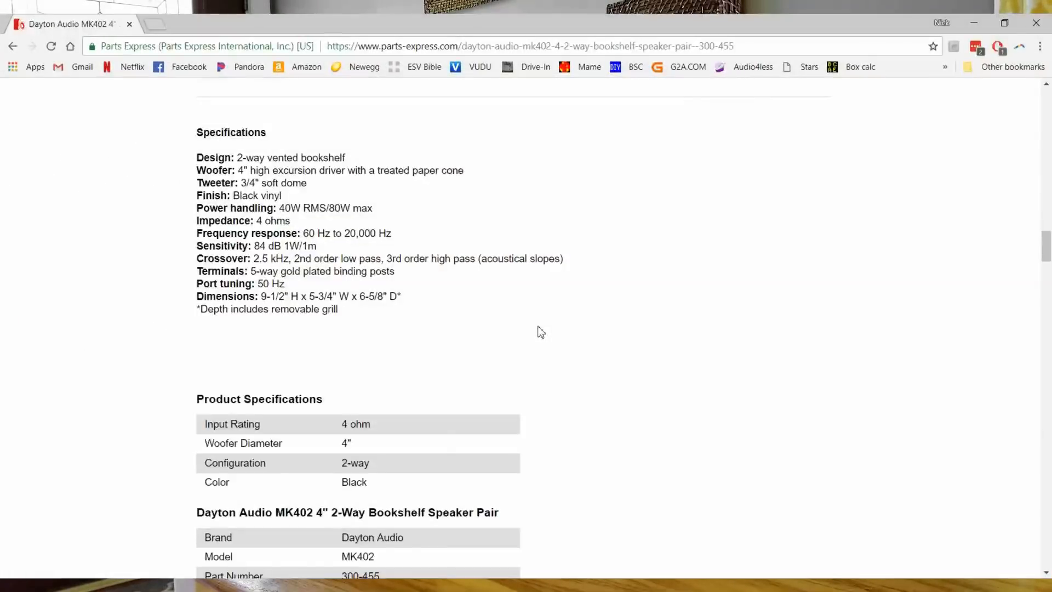
# Step: Launch DATS from the Start menu by searching 'dats'
pyautogui.write('dats')
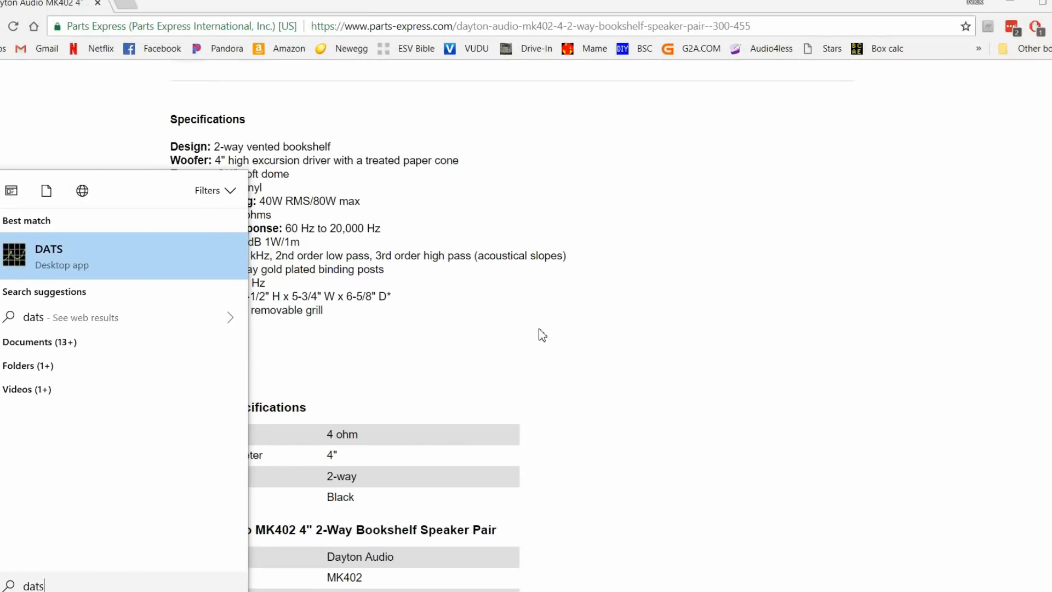
pyautogui.click(48, 256)
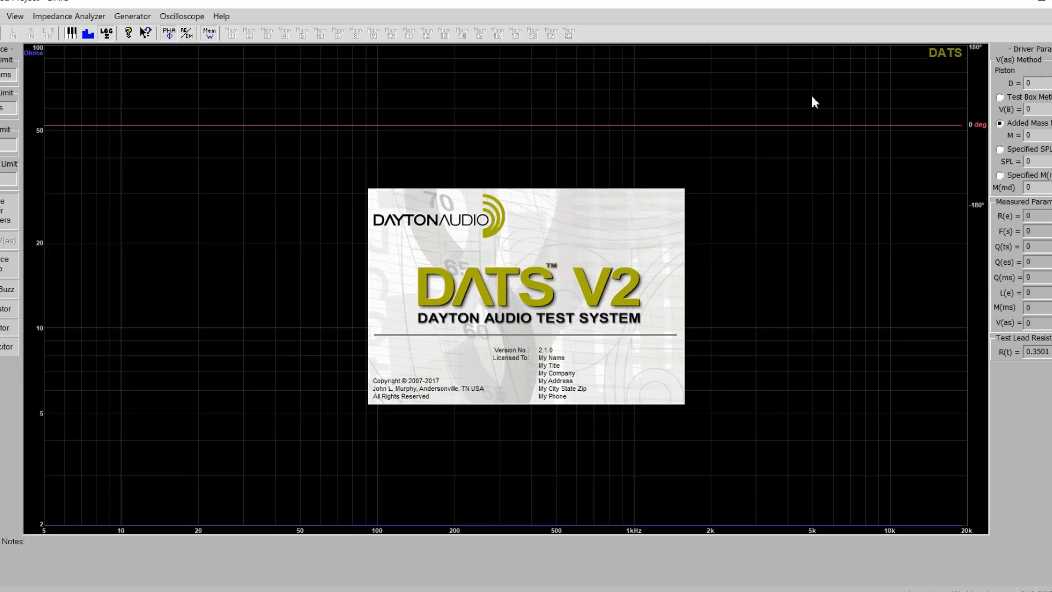
pyautogui.moveTo(79, 227)
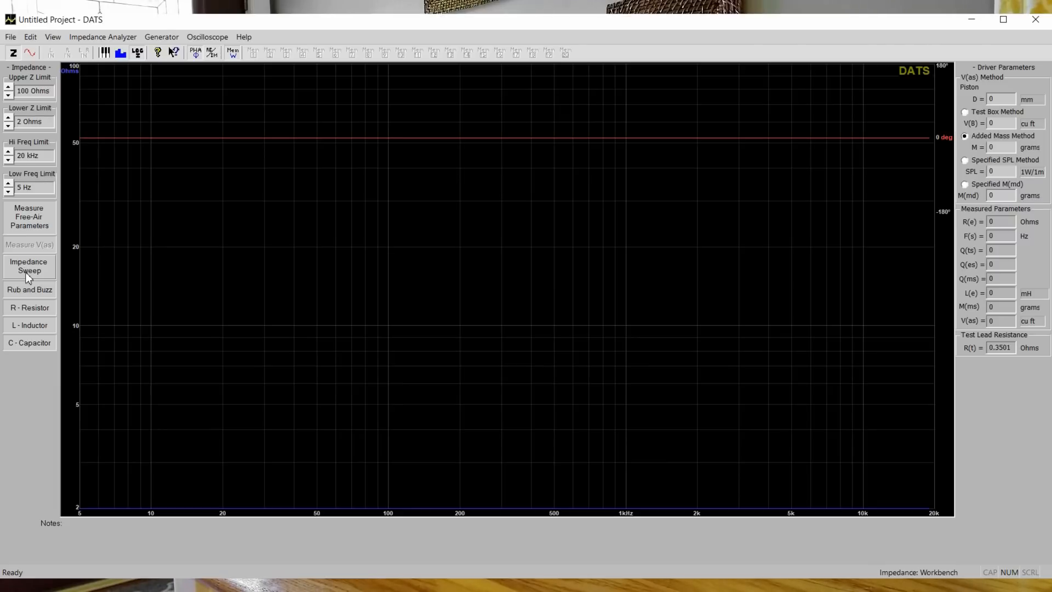
pyautogui.click(28, 265)
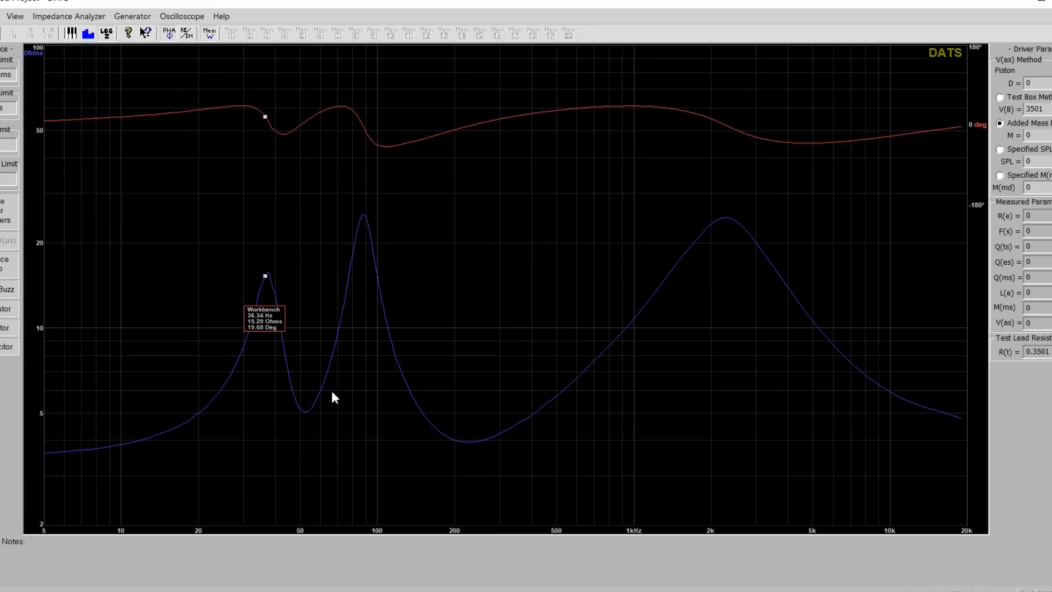
pyautogui.moveTo(307, 411)
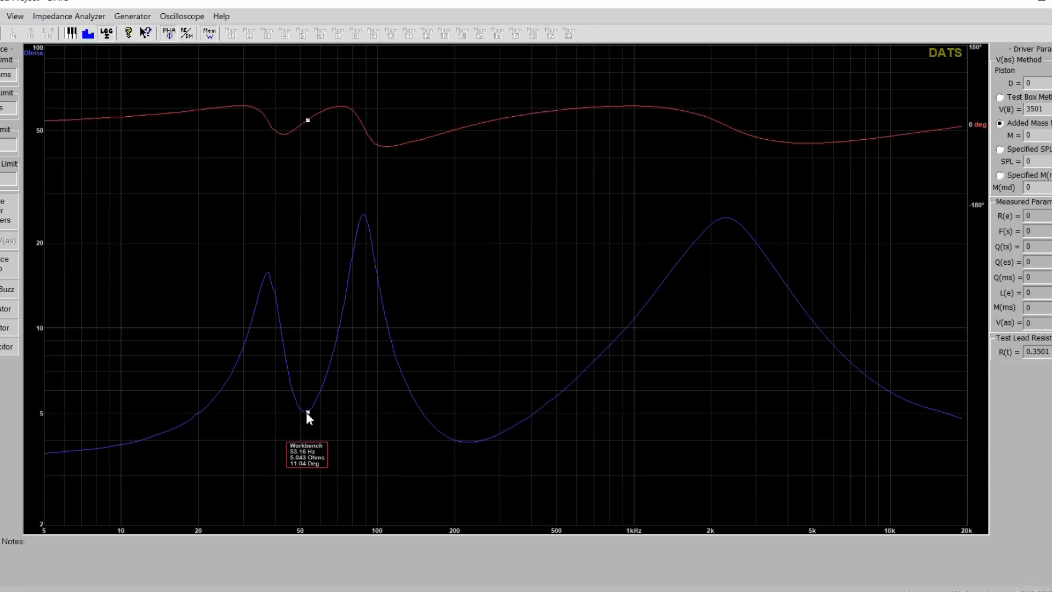
pyautogui.moveTo(298, 466)
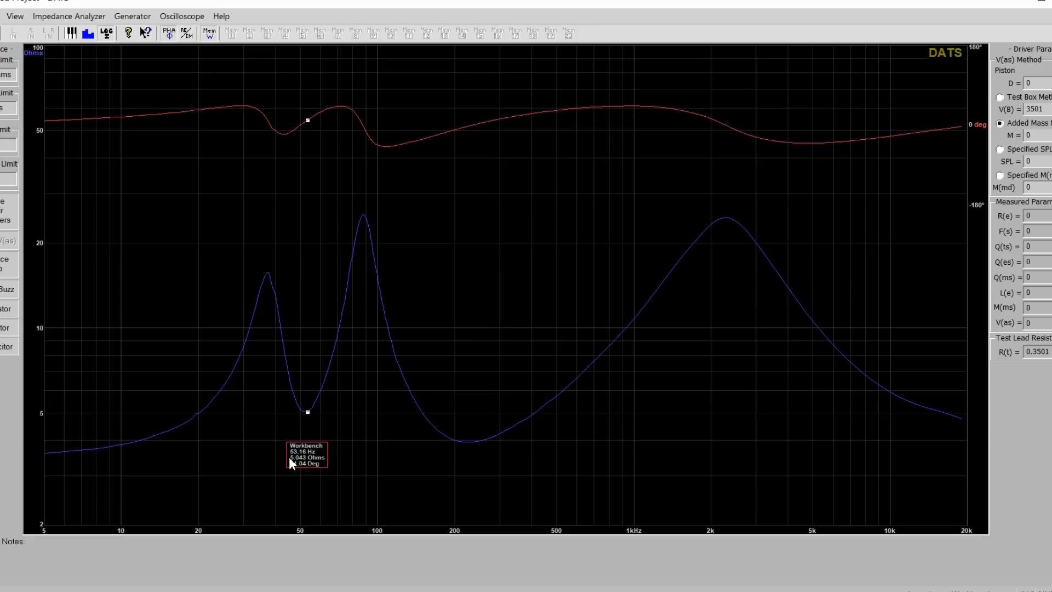
pyautogui.moveTo(295, 467)
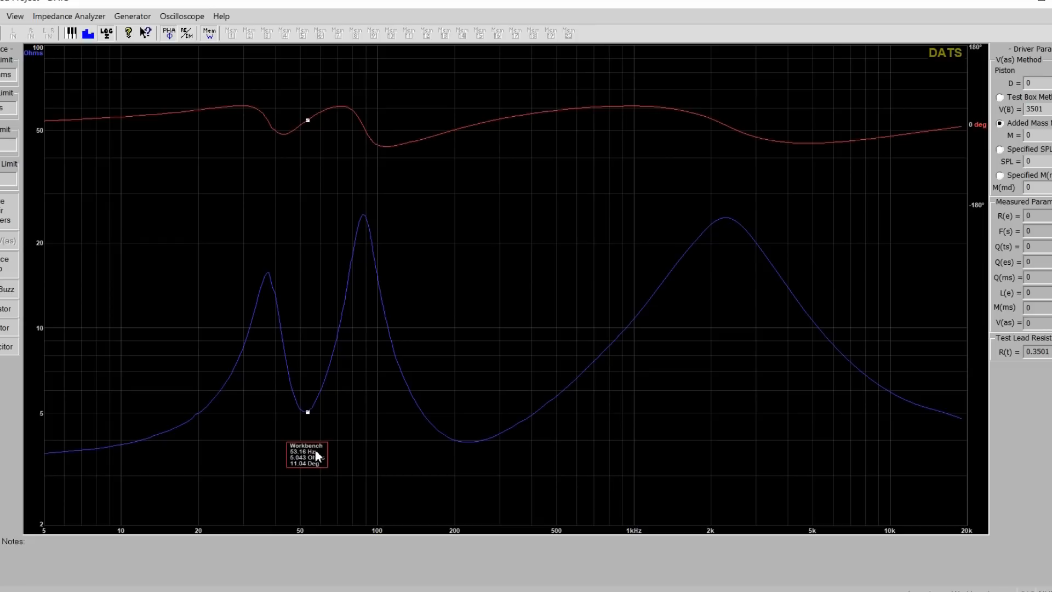
pyautogui.moveTo(307, 417)
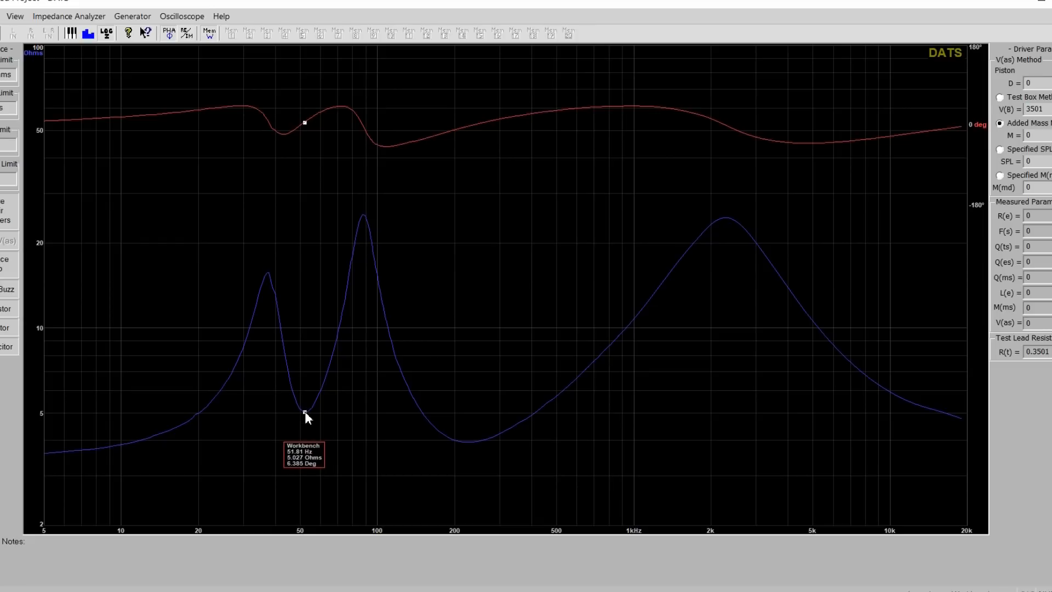
pyautogui.moveTo(303, 415)
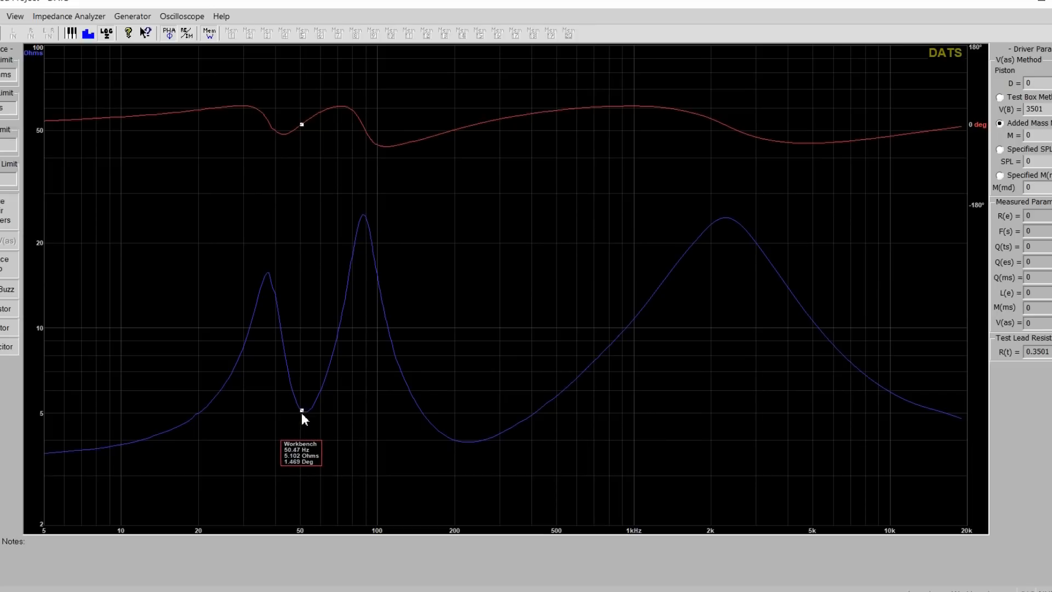
pyautogui.moveTo(305, 413)
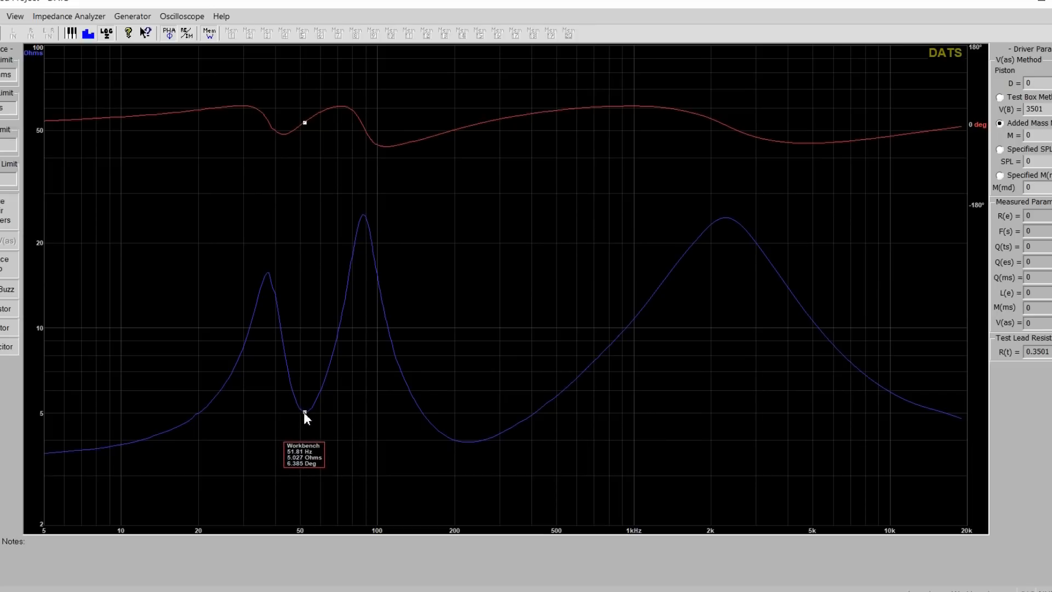
pyautogui.moveTo(301, 479)
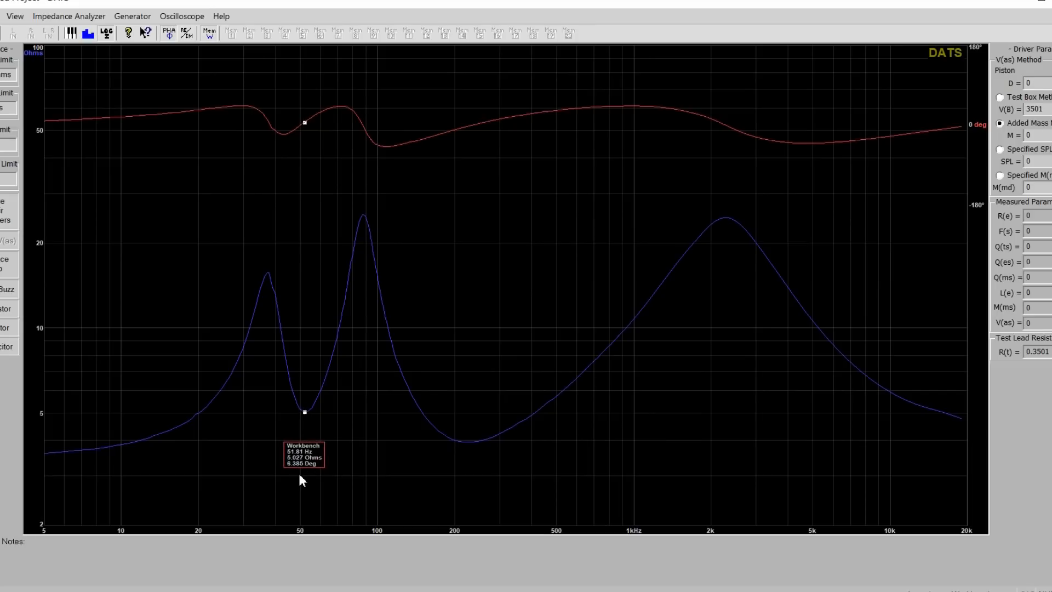